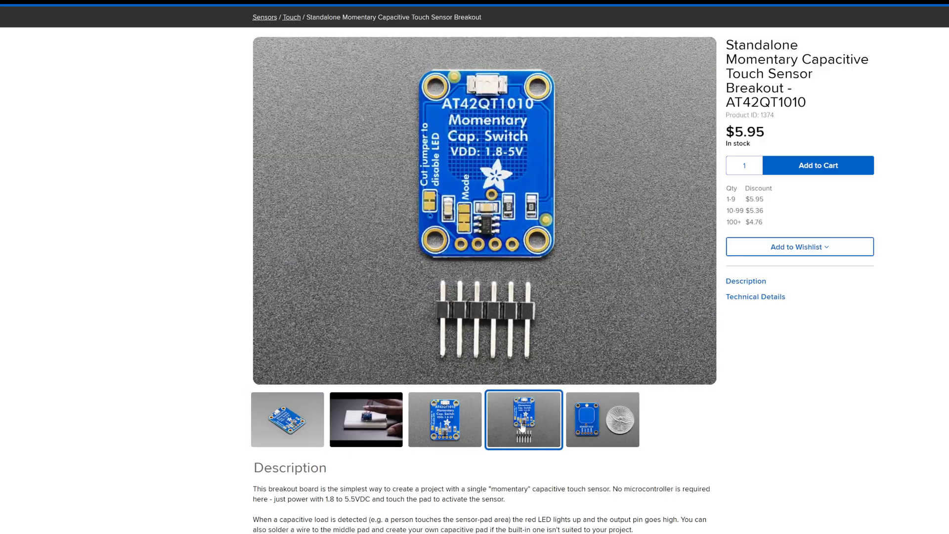
- Compare the AT42QT1010 board's back photo with a coin and its front photo with headers
click(602, 419)
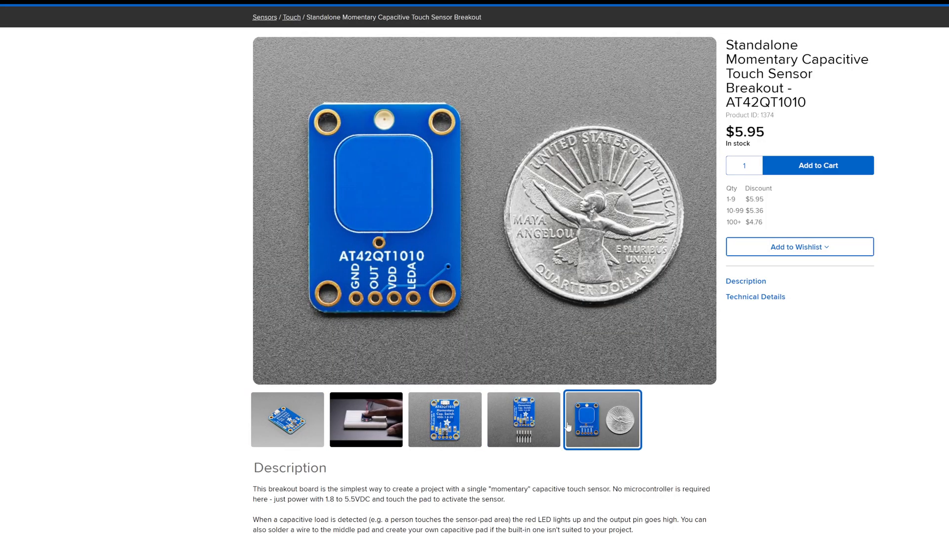
click(523, 420)
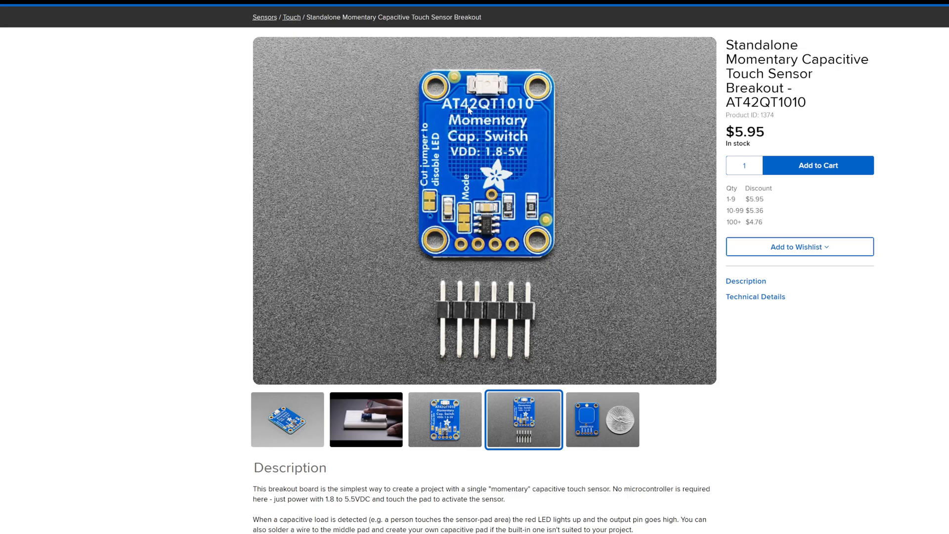
click(602, 420)
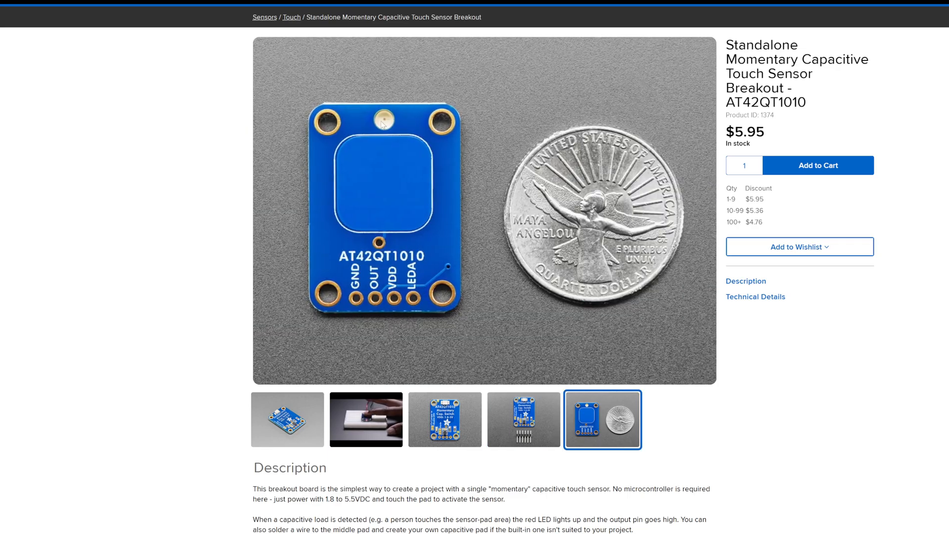
mouse_move(370, 207)
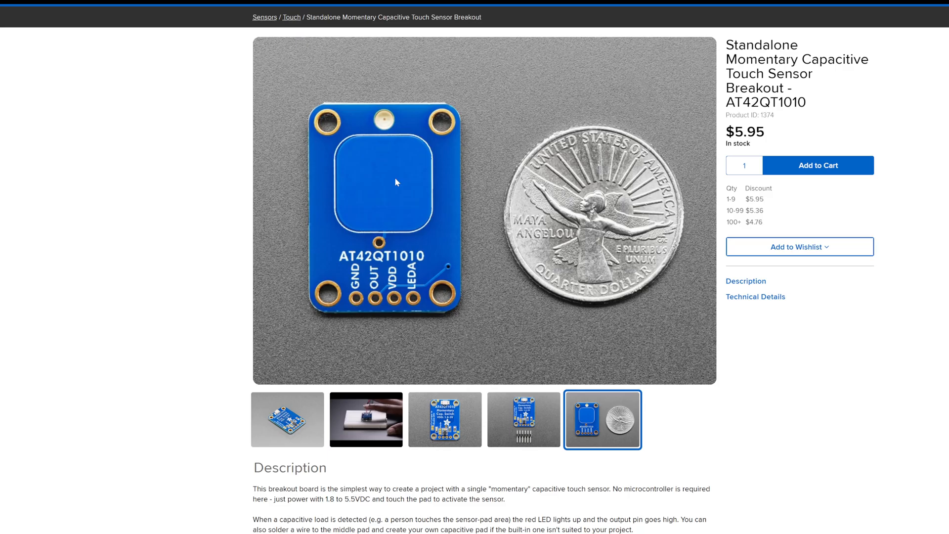
click(523, 419)
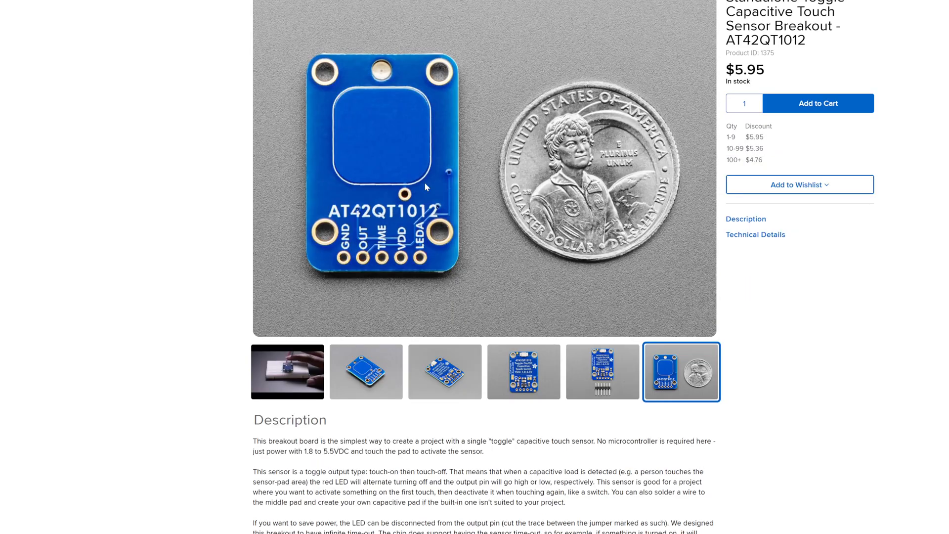
mouse_move(586, 376)
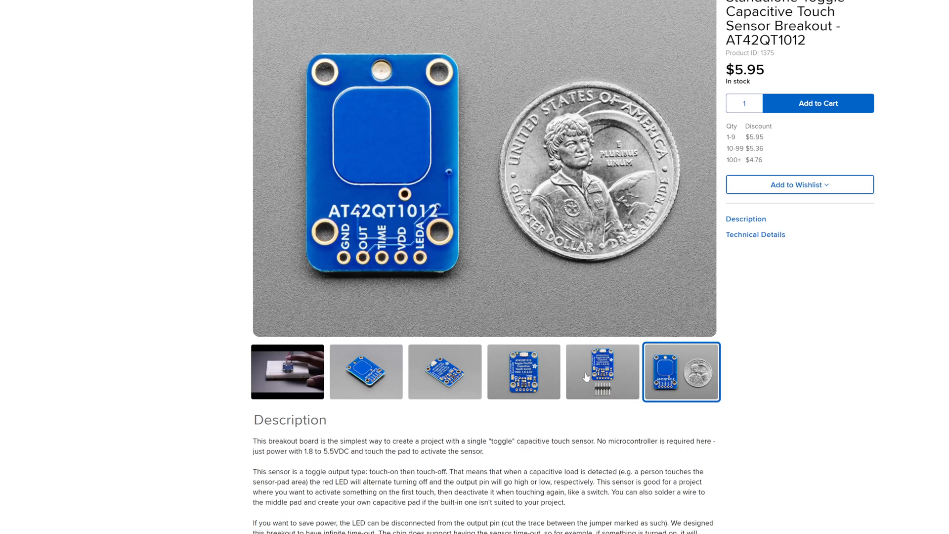
- Browse the AT42QT1012 toggle sensor's front and back-with-coin photos, ending on the front
click(602, 372)
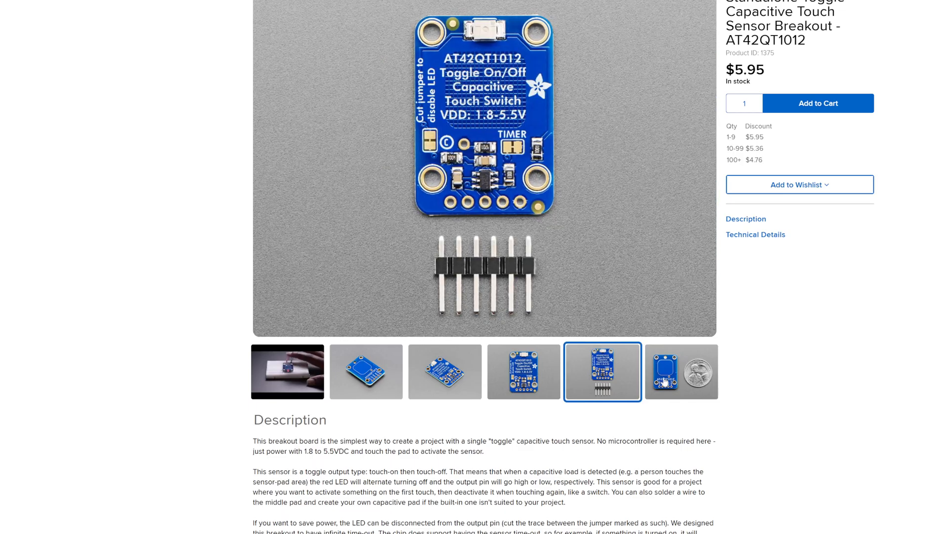
click(680, 371)
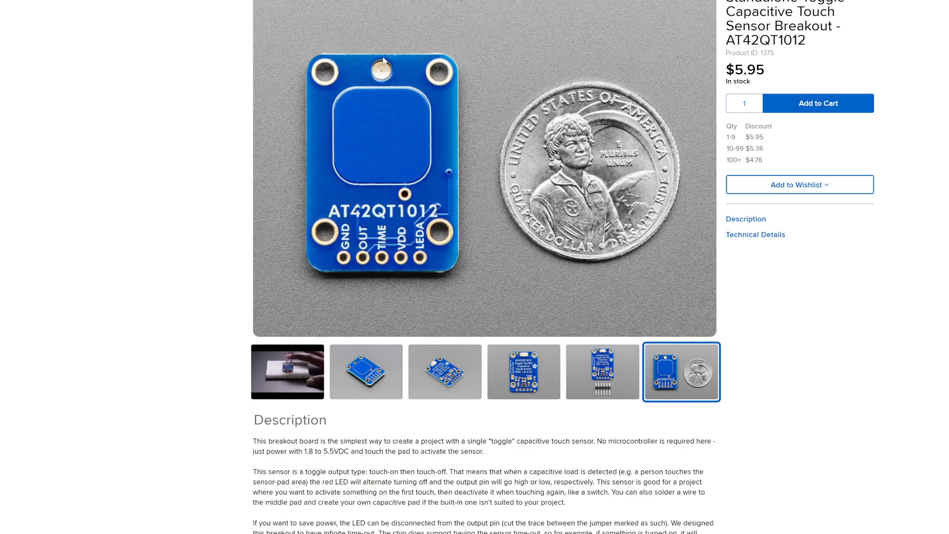
click(601, 371)
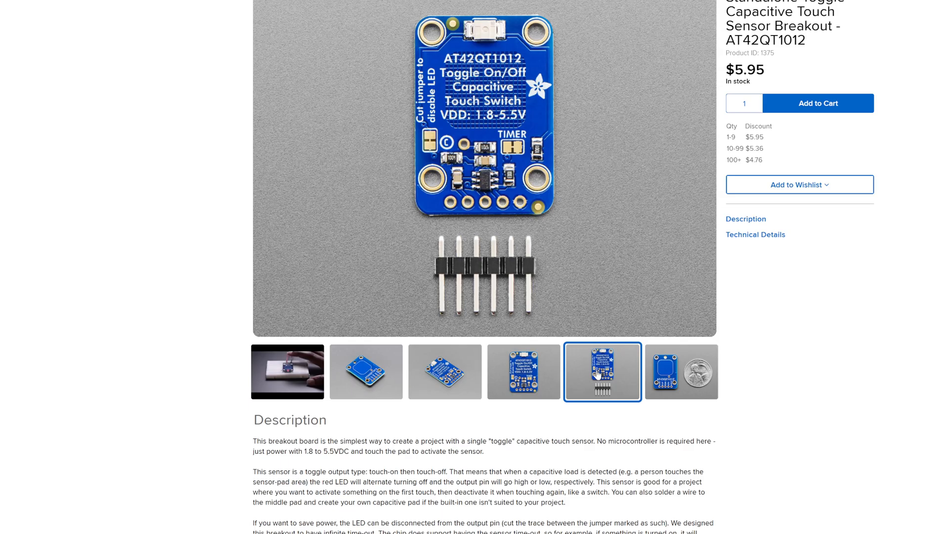
mouse_move(416, 137)
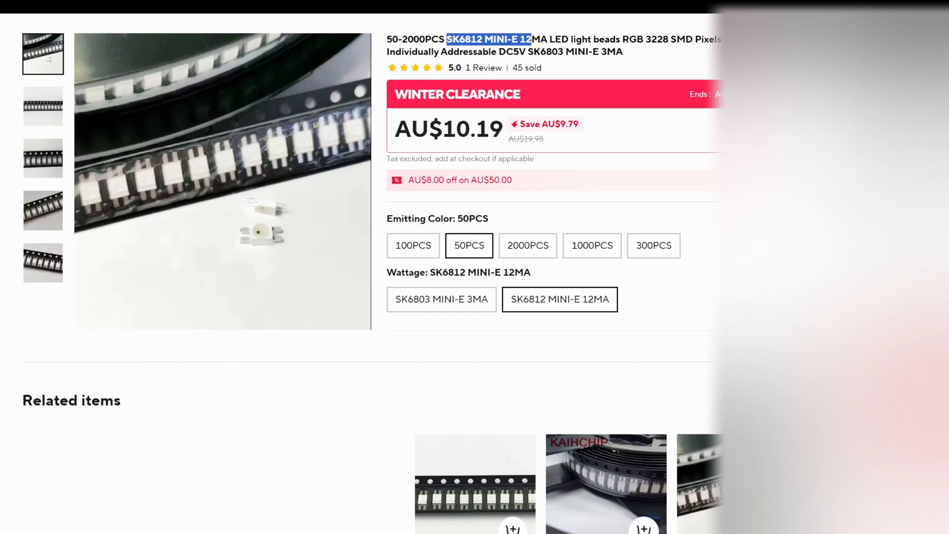
scroll(up, 3)
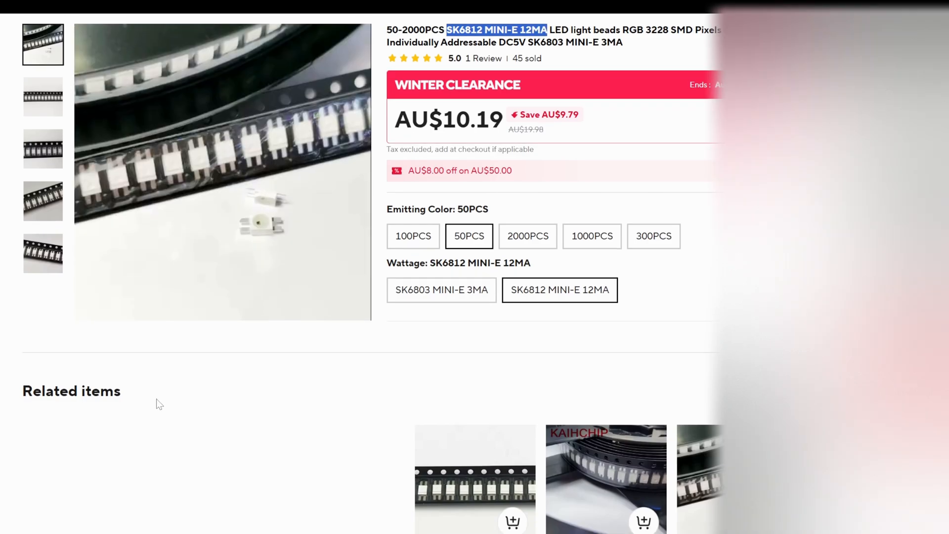
scroll(down, 3)
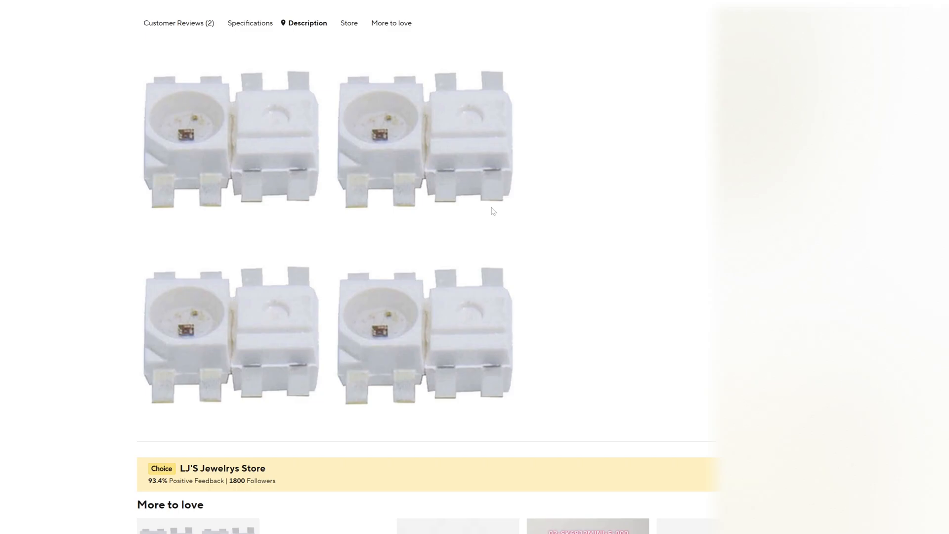
mouse_move(430, 325)
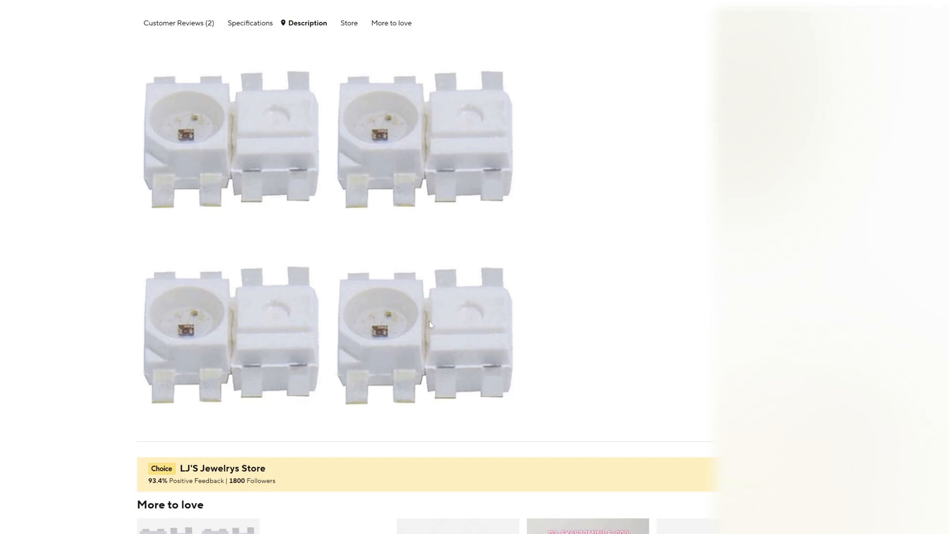
scroll(down, 3)
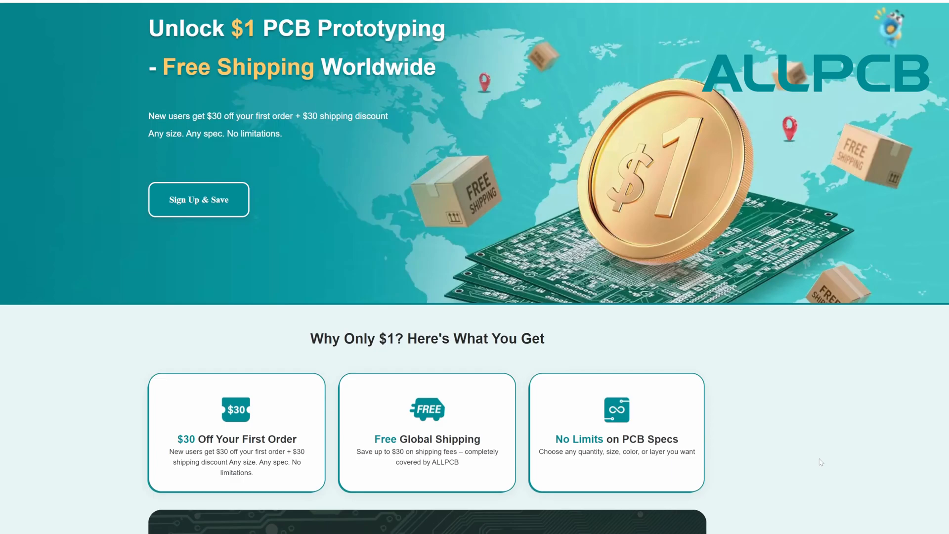
scroll(down, 3)
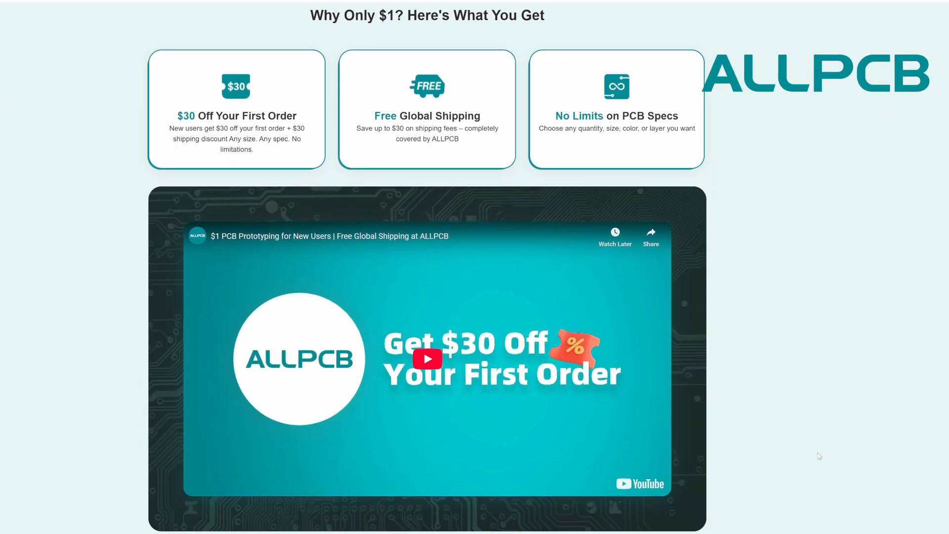
scroll(down, 3)
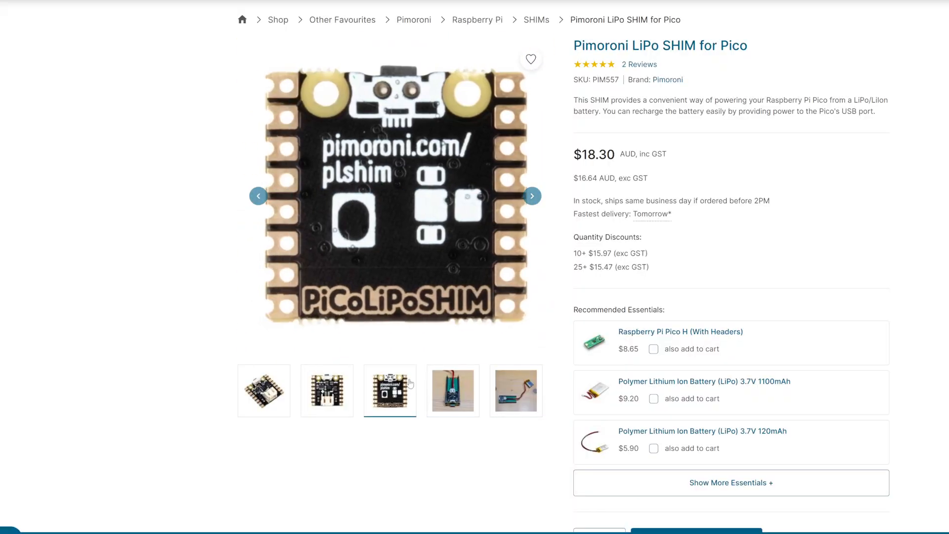
- Switch from the Pimoroni LiPo SHIM page to the FireBeetle ESP32-E page ($20.20)
click(453, 390)
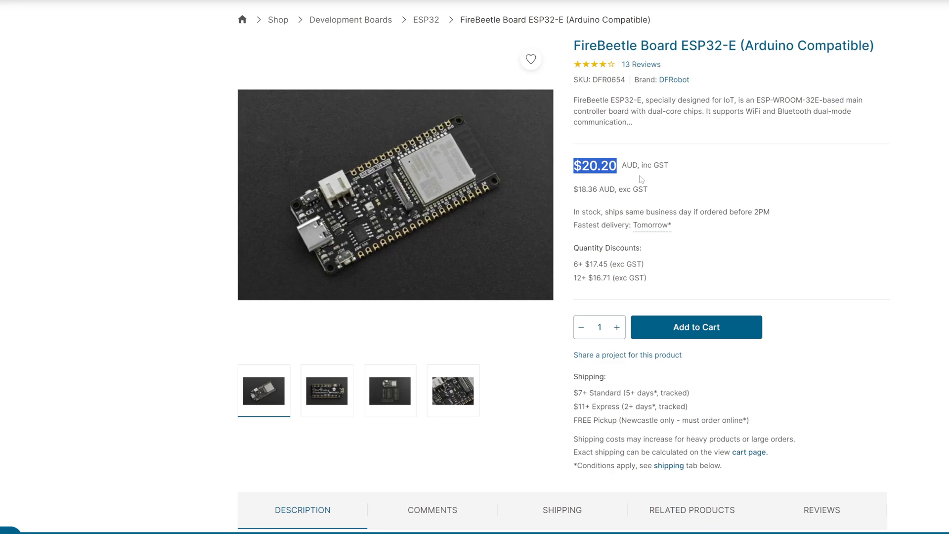
mouse_move(453, 346)
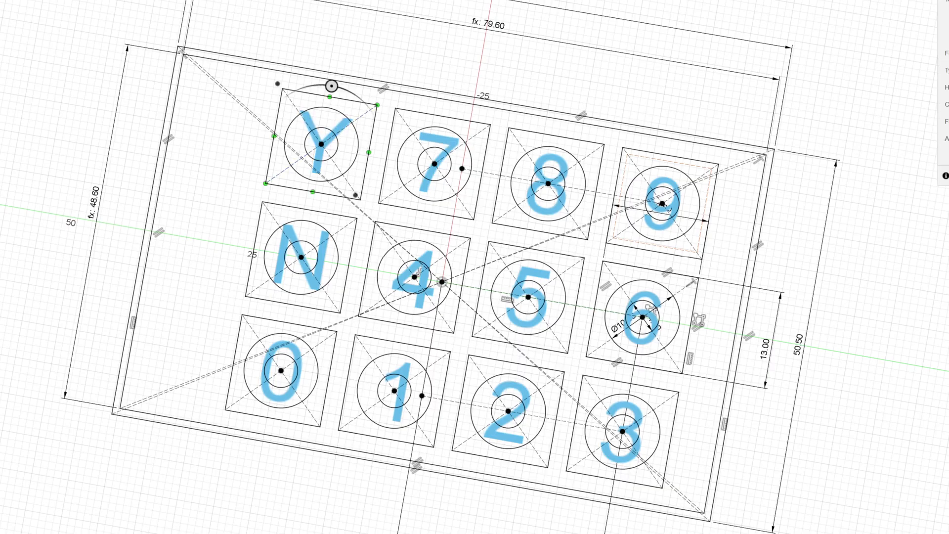
- Replace the top-left sketch text character 'Y' with 'Q'
double_click(318, 144)
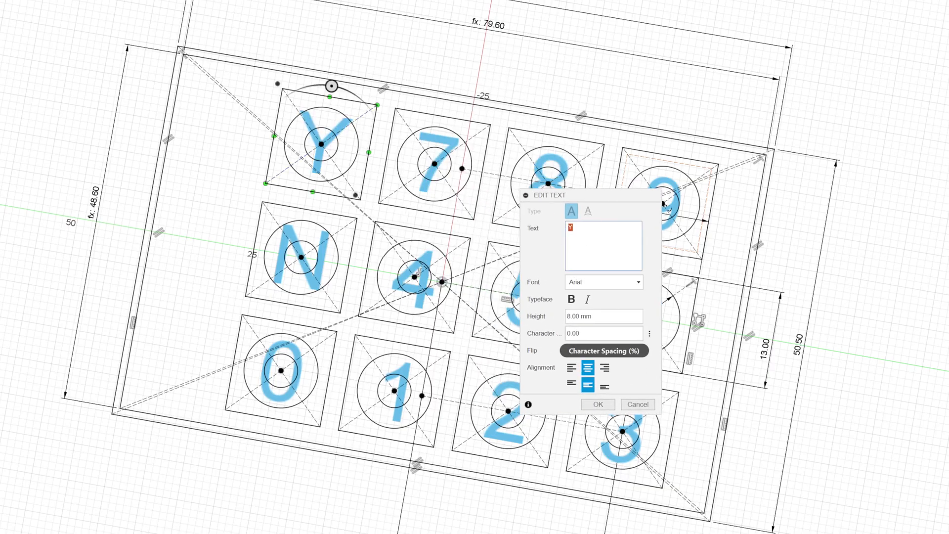
click(596, 404)
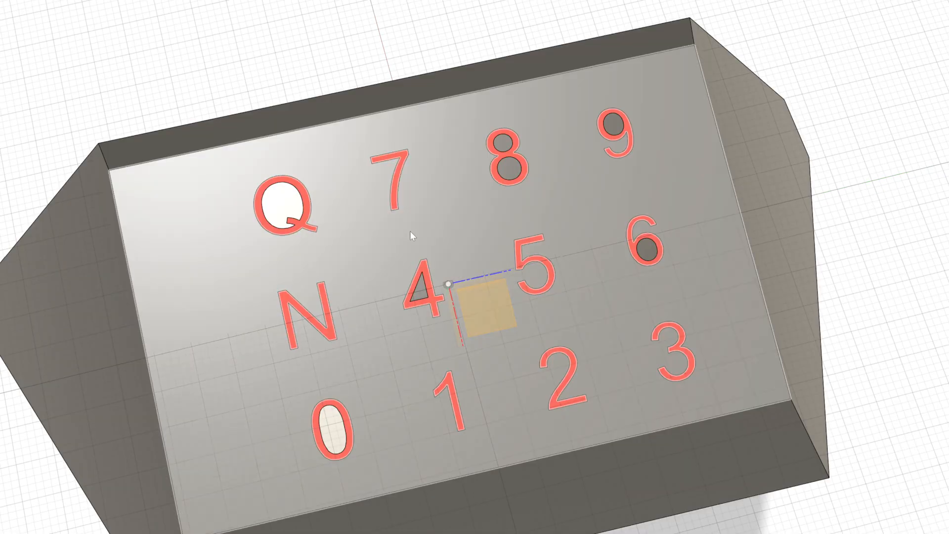